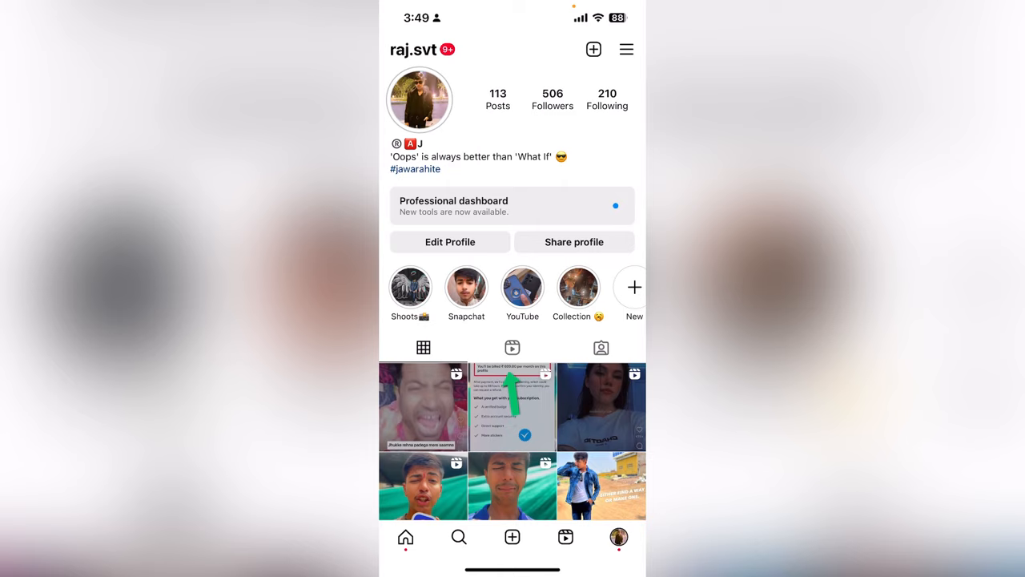
- Tap the 'Professional dashboard' banner below the profile bio
{"action": "left_click", "coordinate": [512, 205]}
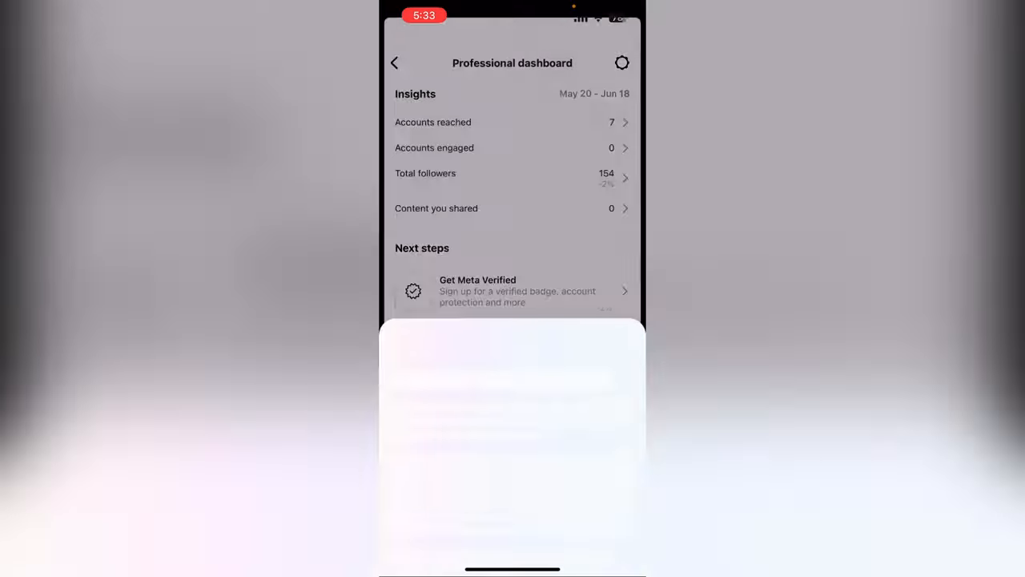
- Dismiss the bottom sheet to reveal the 30-day Account insights and next steps
{"action": "left_click", "coordinate": [477, 290]}
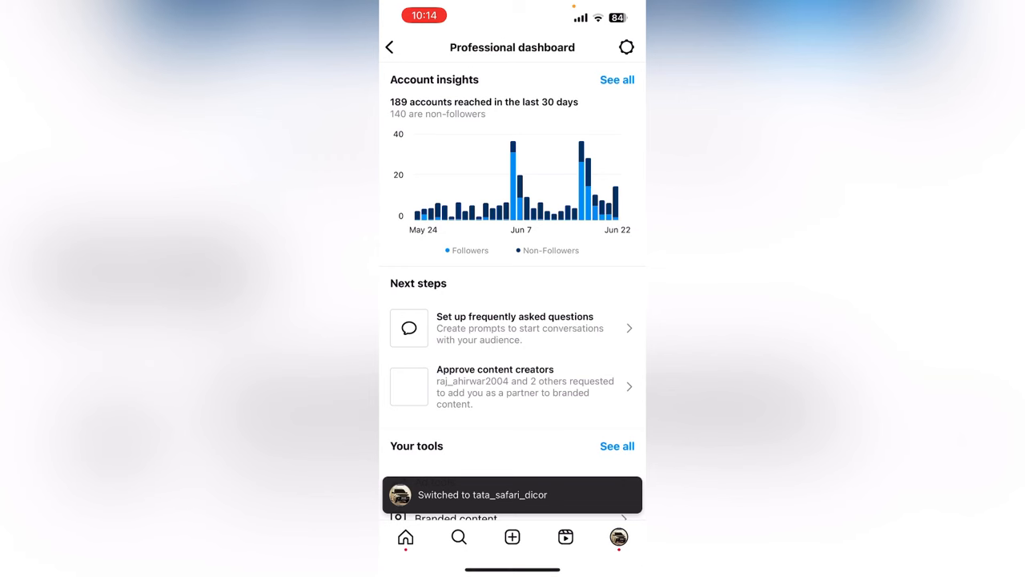
- Scroll down the dashboard to the 'Your tools' and tips sections
{"action": "scroll", "scroll_direction": "down", "scroll_amount": 3}
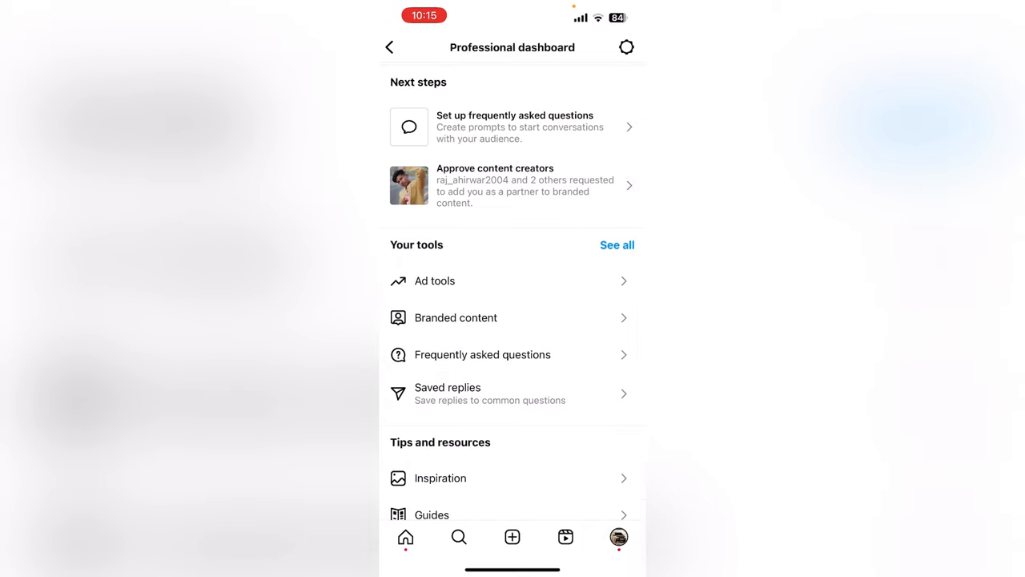
- Scroll through the dashboard, then go back to the profile page
{"action": "scroll", "scroll_direction": "down", "scroll_amount": 3}
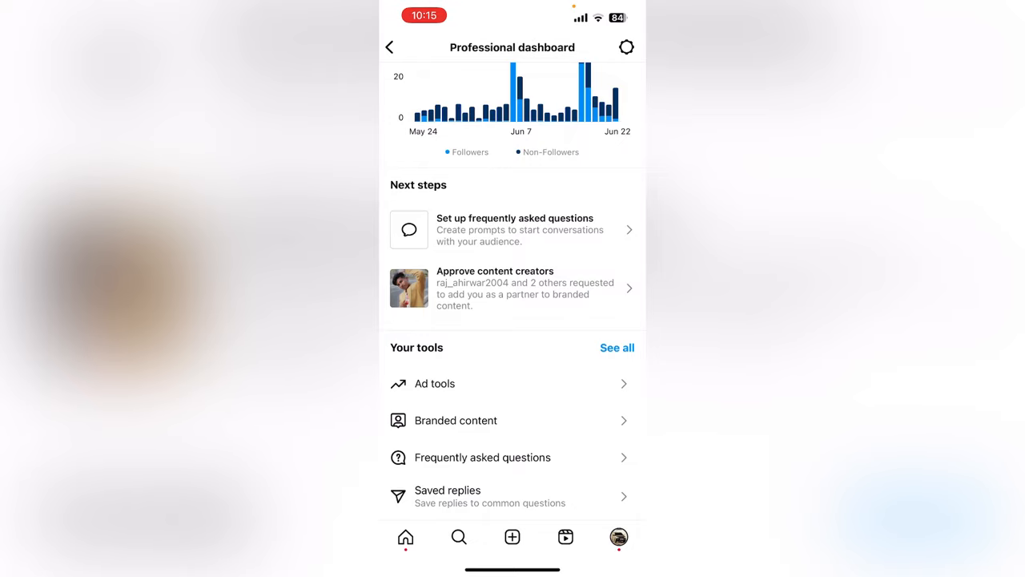
{"action": "scroll", "scroll_direction": "down", "scroll_amount": 3}
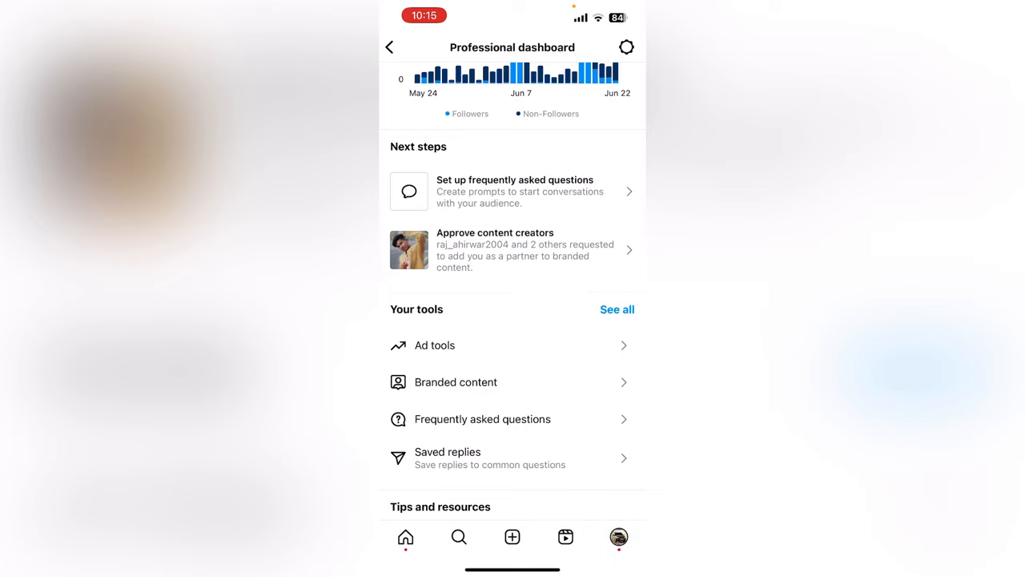
{"action": "scroll", "scroll_direction": "down", "scroll_amount": 3}
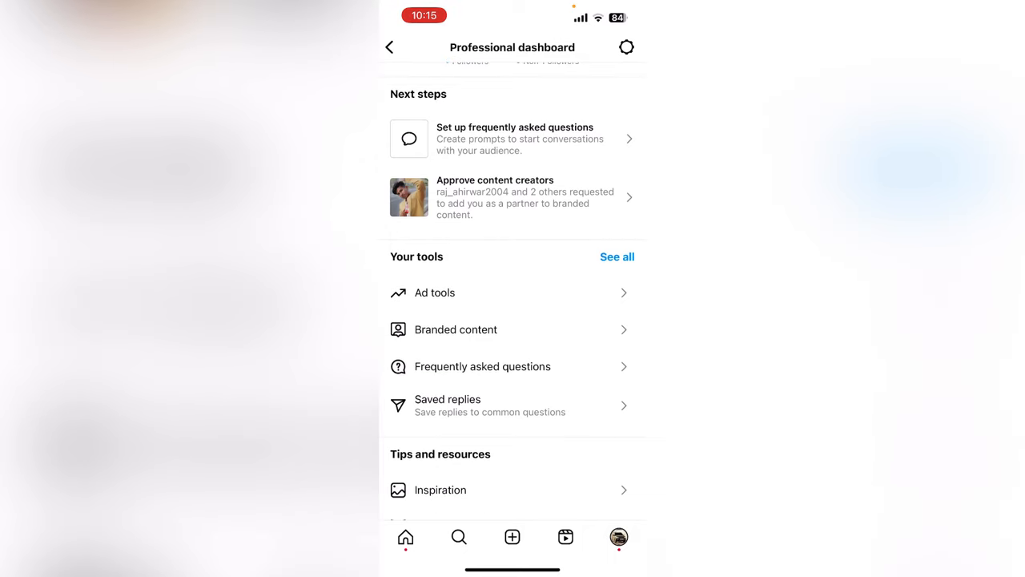
{"action": "left_click", "coordinate": [390, 46]}
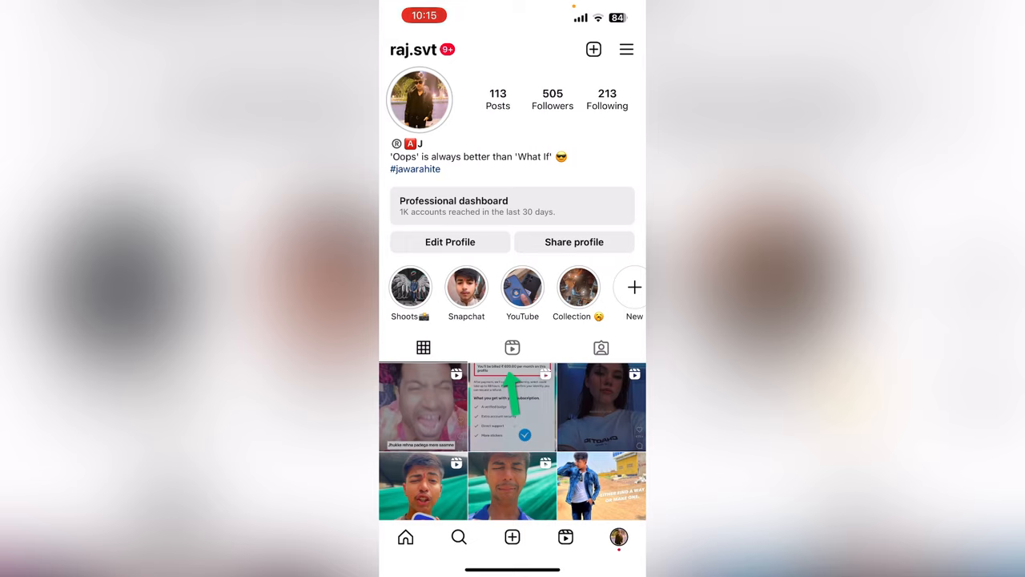